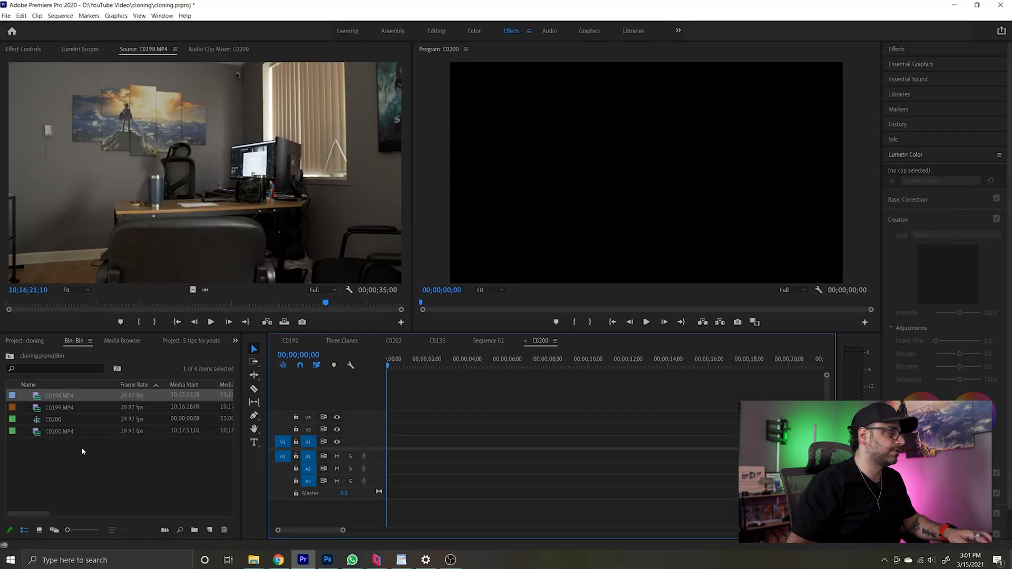
pyautogui.moveTo(39, 399)
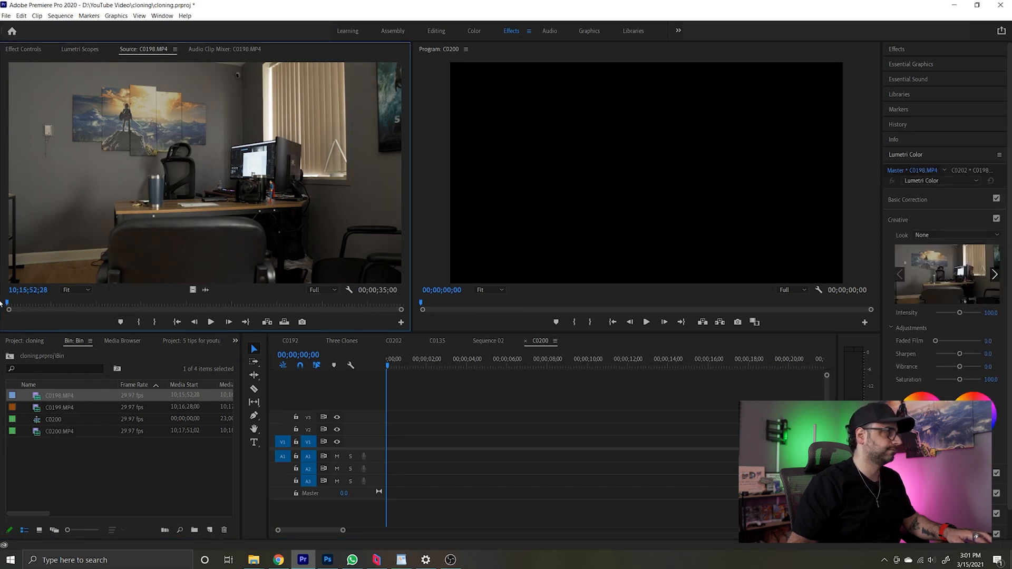
# Scrub through clip C0198 in the Source Monitor to preview its early and later moments
pyautogui.moveTo(9, 302); pyautogui.dragTo(87, 302)
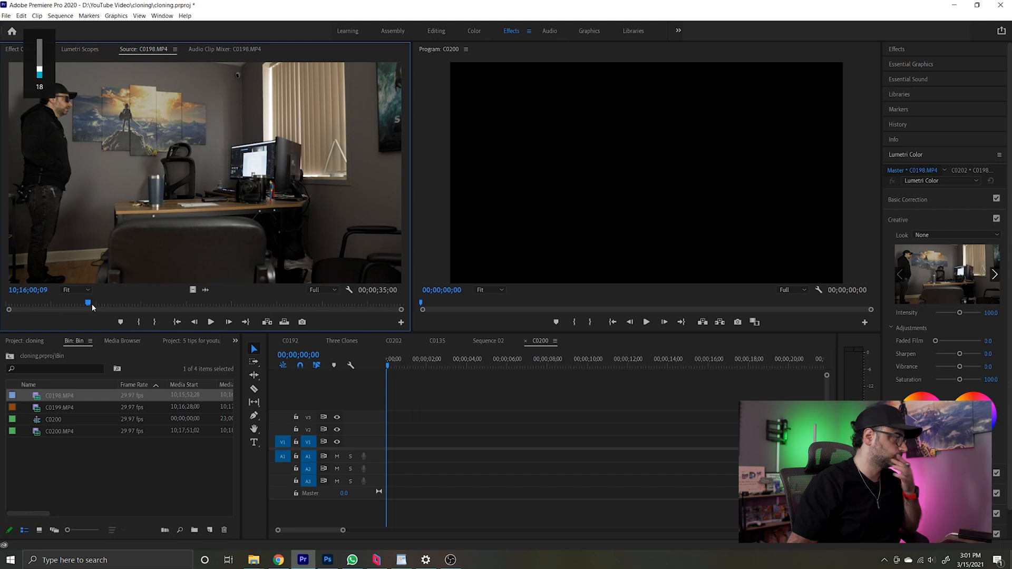
pyautogui.moveTo(87, 303); pyautogui.dragTo(282, 303)
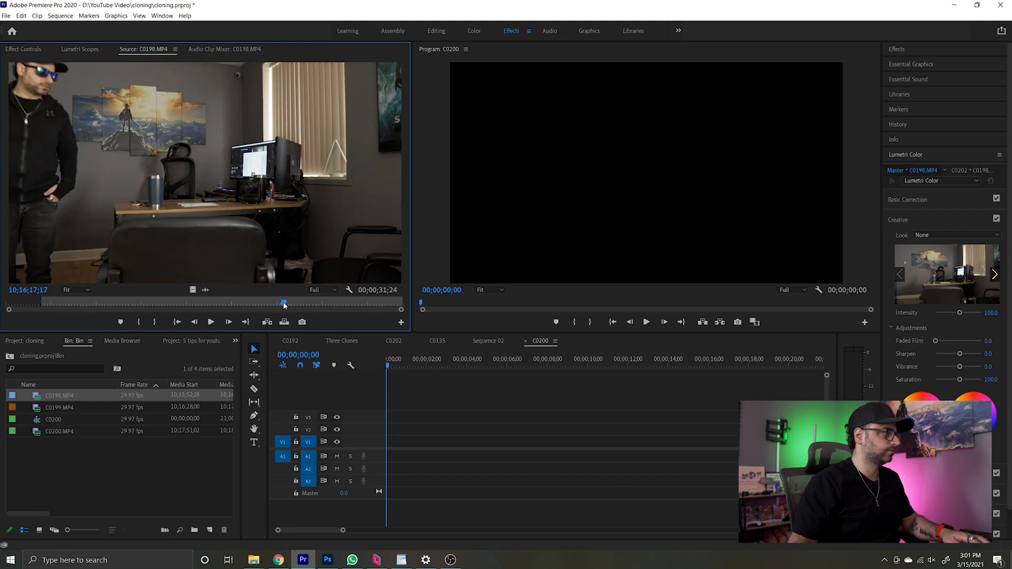
pyautogui.moveTo(282, 305); pyautogui.dragTo(293, 304)
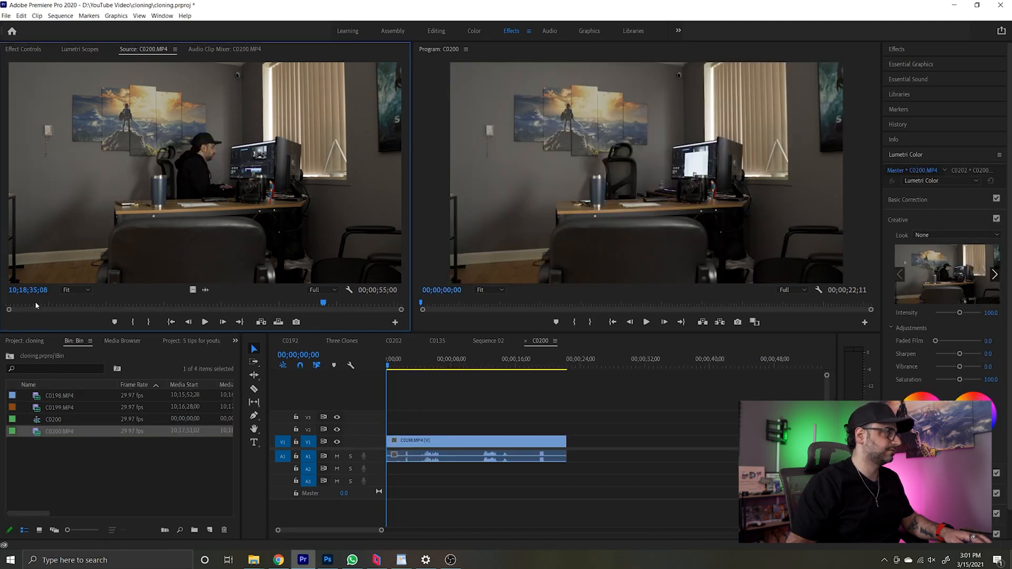
# Scrub through clip C0200 to find where the person enters the room
pyautogui.moveTo(9, 308); pyautogui.dragTo(37, 308)
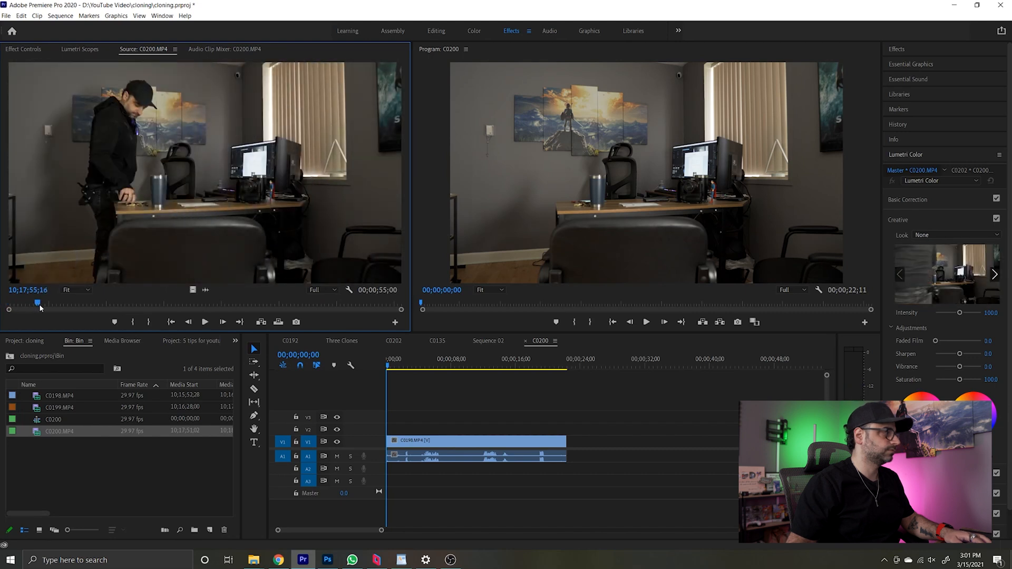
pyautogui.moveTo(37, 304); pyautogui.dragTo(106, 305)
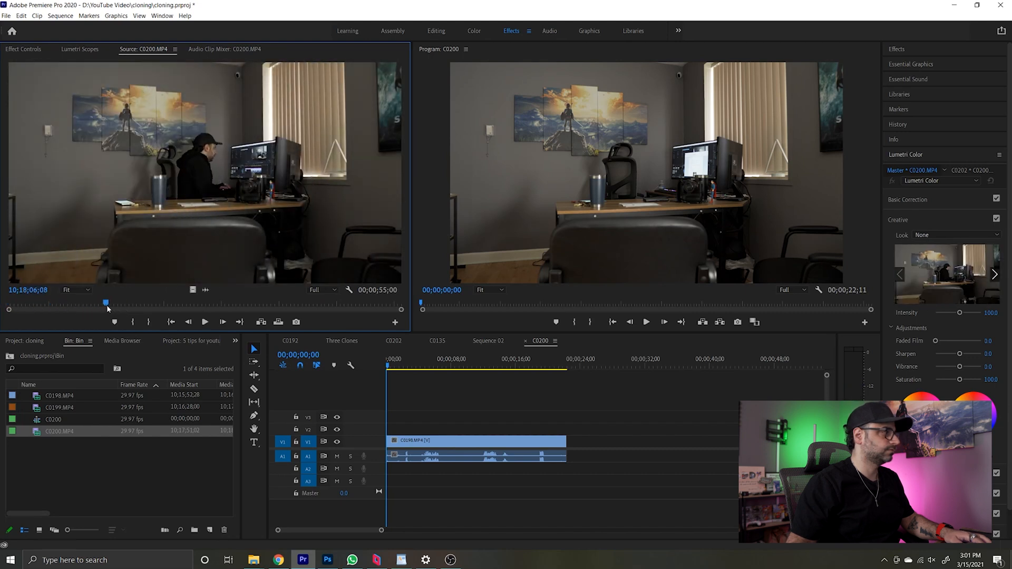
pyautogui.moveTo(106, 302); pyautogui.dragTo(152, 302)
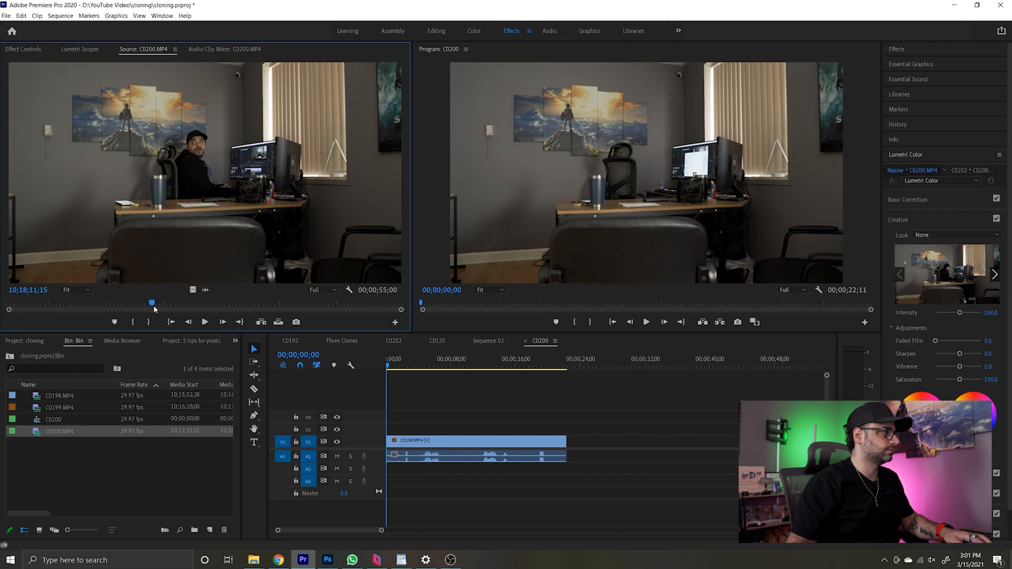
pyautogui.moveTo(152, 303); pyautogui.dragTo(127, 302)
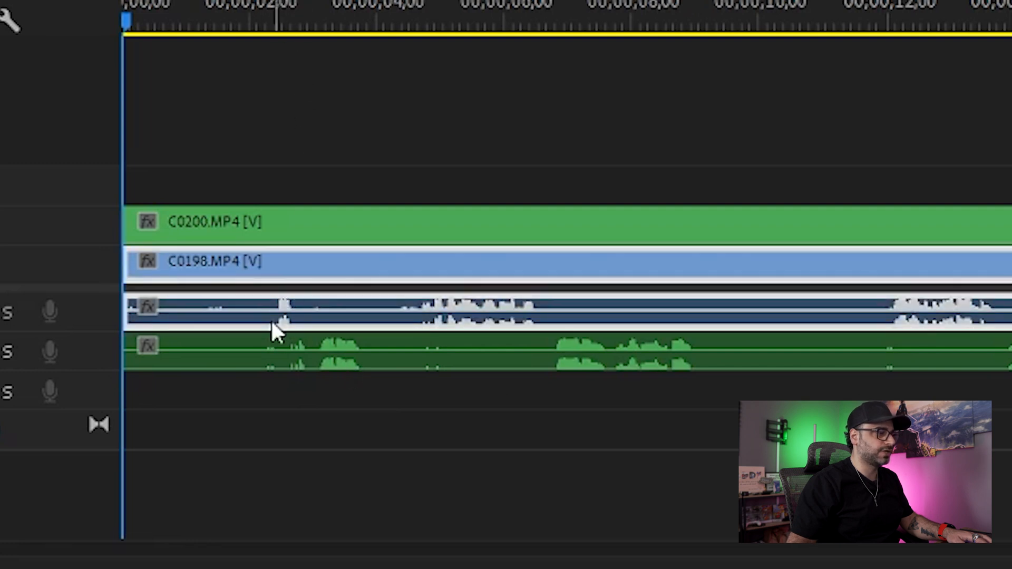
pyautogui.moveTo(346, 383)
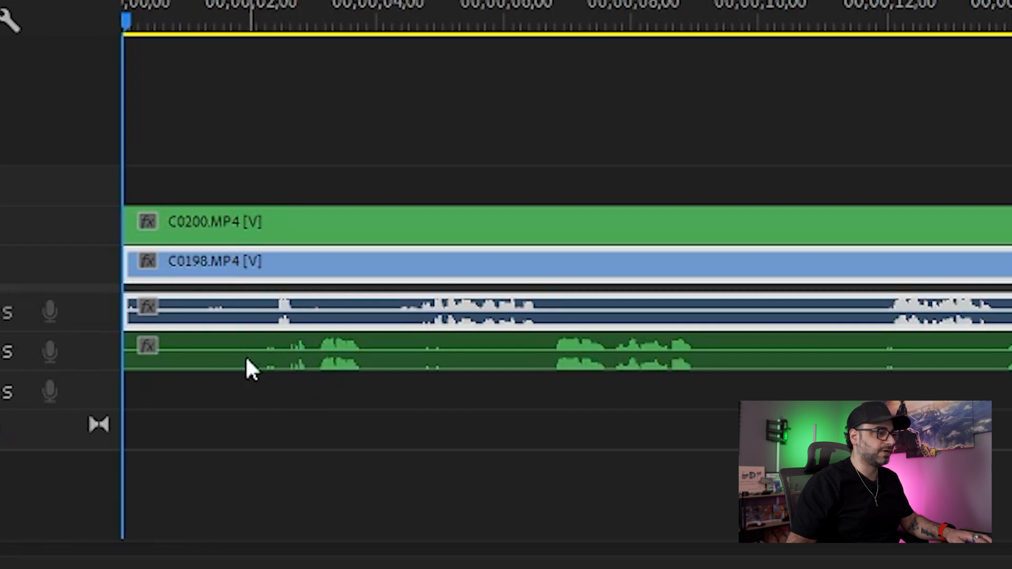
pyautogui.moveTo(264, 361)
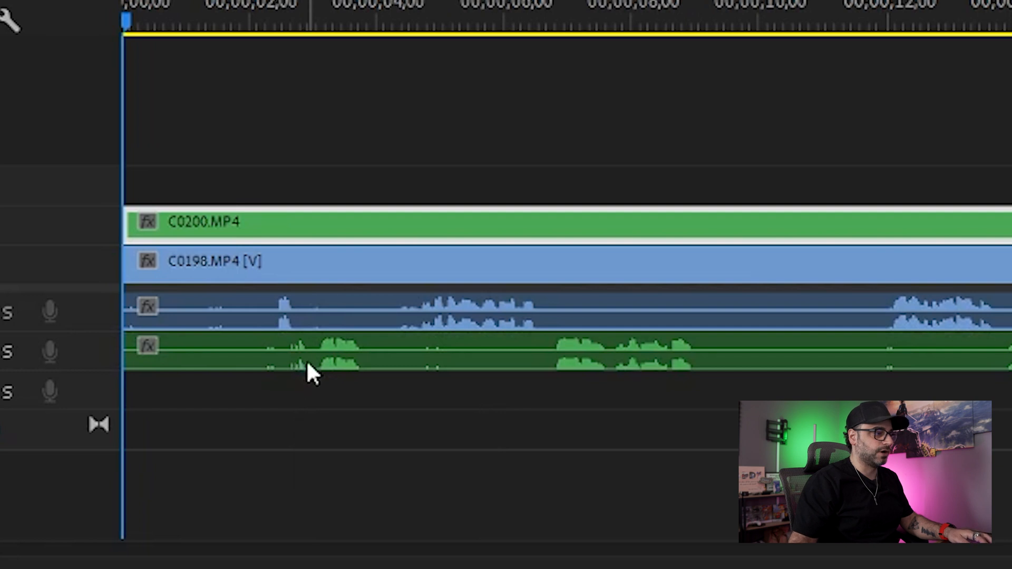
pyautogui.moveTo(347, 225)
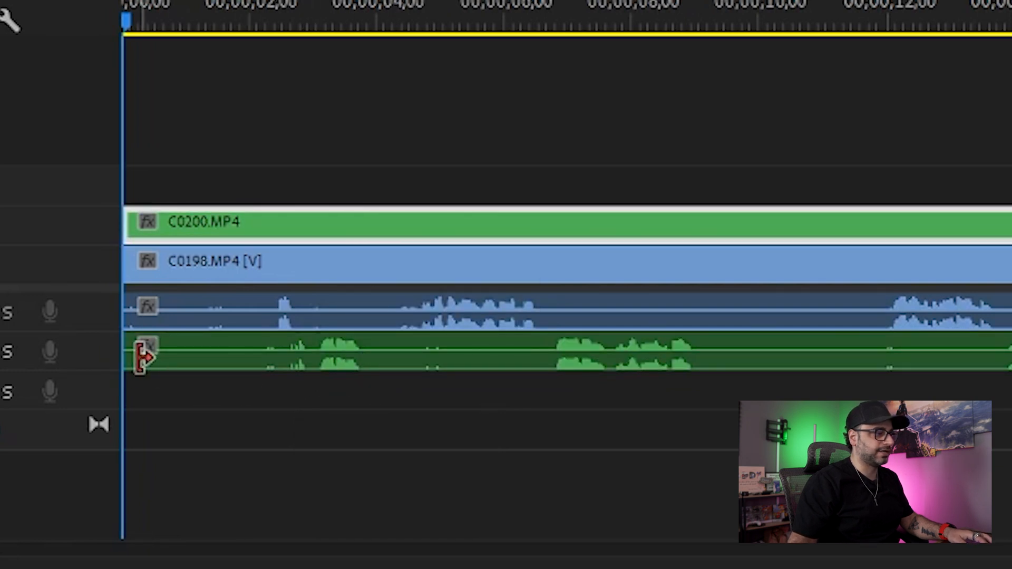
# Slide C0200's unlinked audio until it matches the C0198 waveform on A1
pyautogui.moveTo(142, 359); pyautogui.dragTo(329, 368)
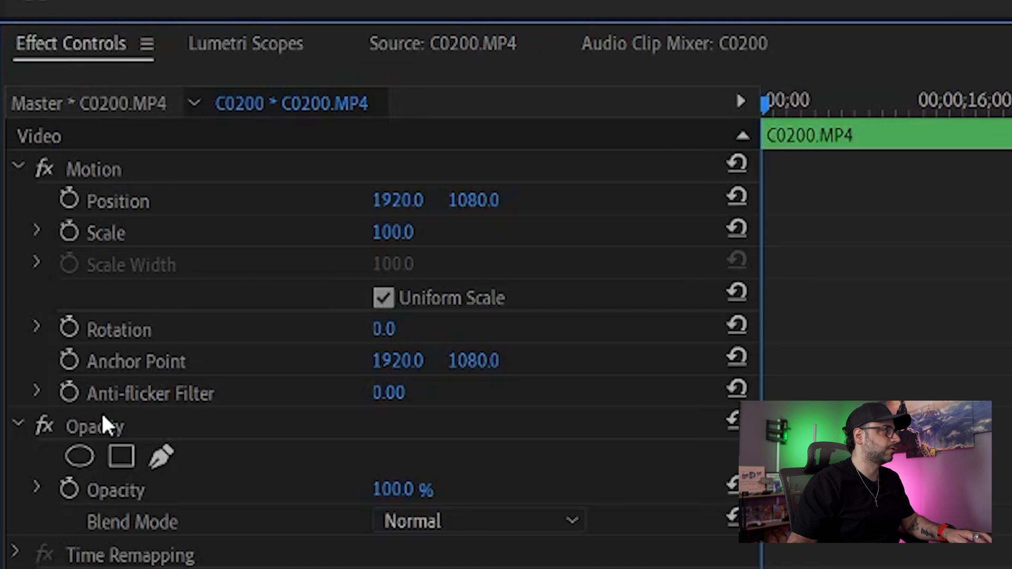
pyautogui.moveTo(158, 465)
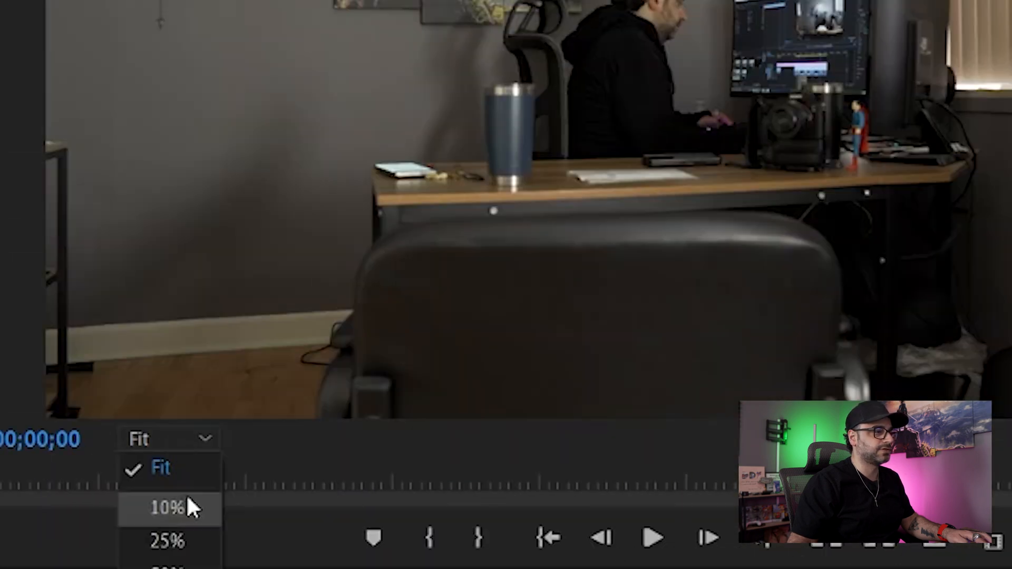
# At 10% Program zoom, close a pen opacity mask on C0200 around the room's right side, then refit the preview
pyautogui.click(163, 507)
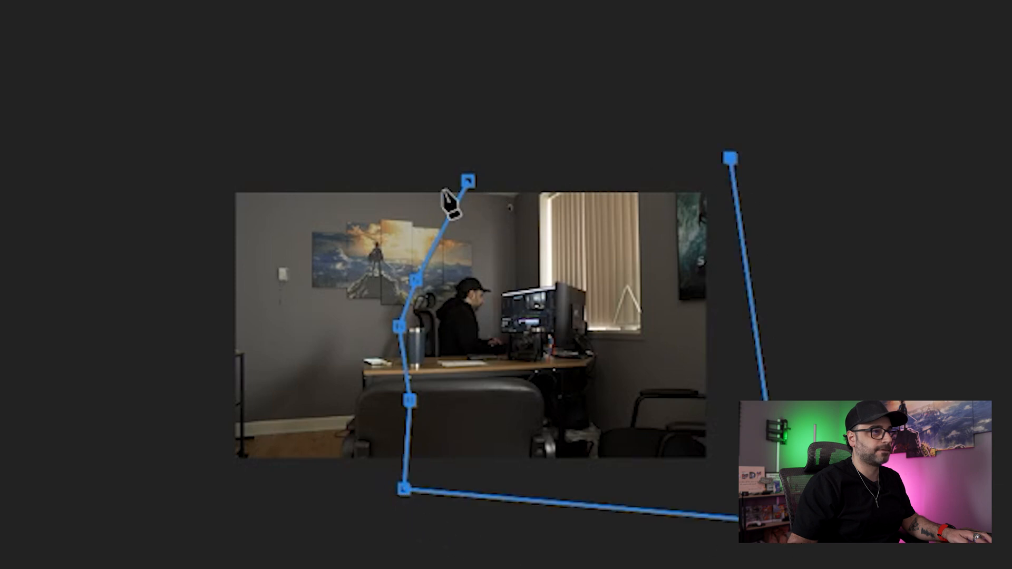
pyautogui.click(487, 289)
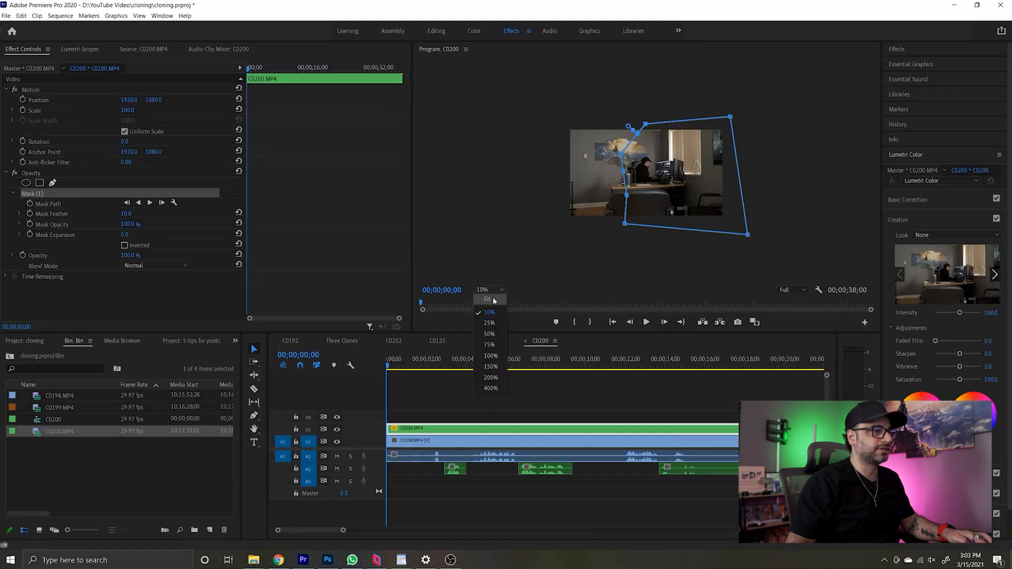
pyautogui.click(487, 299)
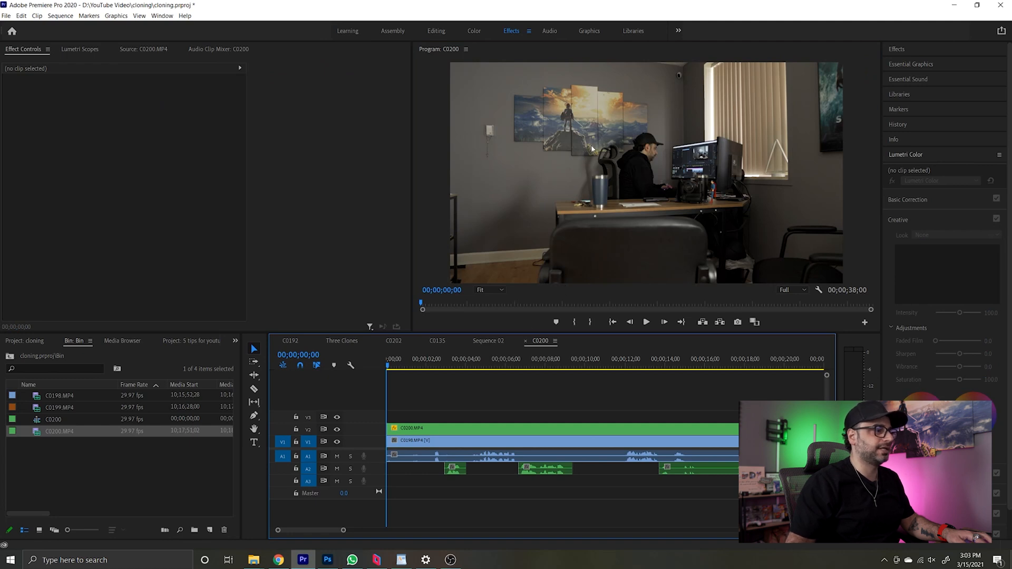
# Raise C0200's Mask Feather to 79 and check the two-clone composite on the timeline
pyautogui.click(410, 428)
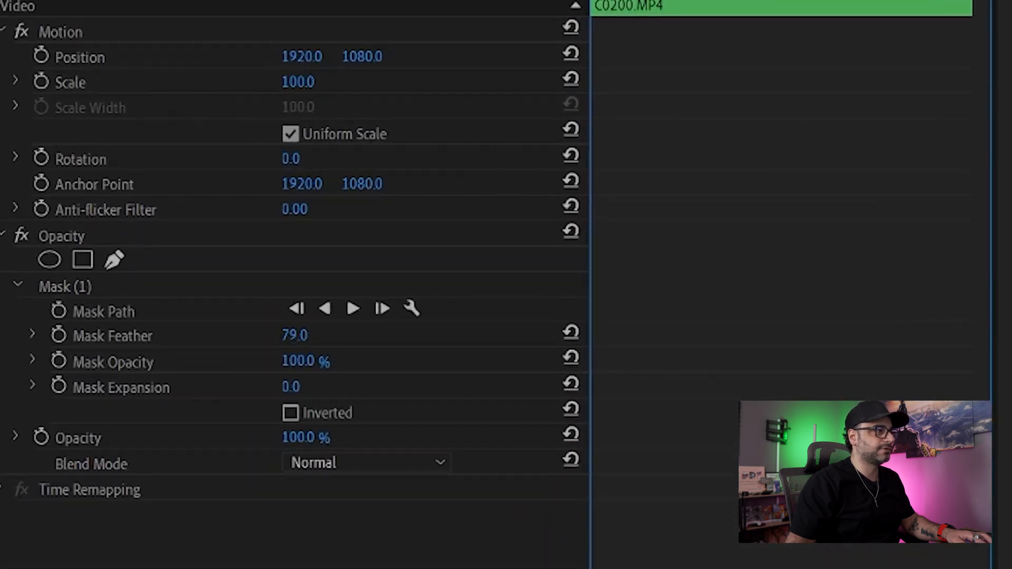
pyautogui.moveTo(294, 334); pyautogui.dragTo(294, 334)
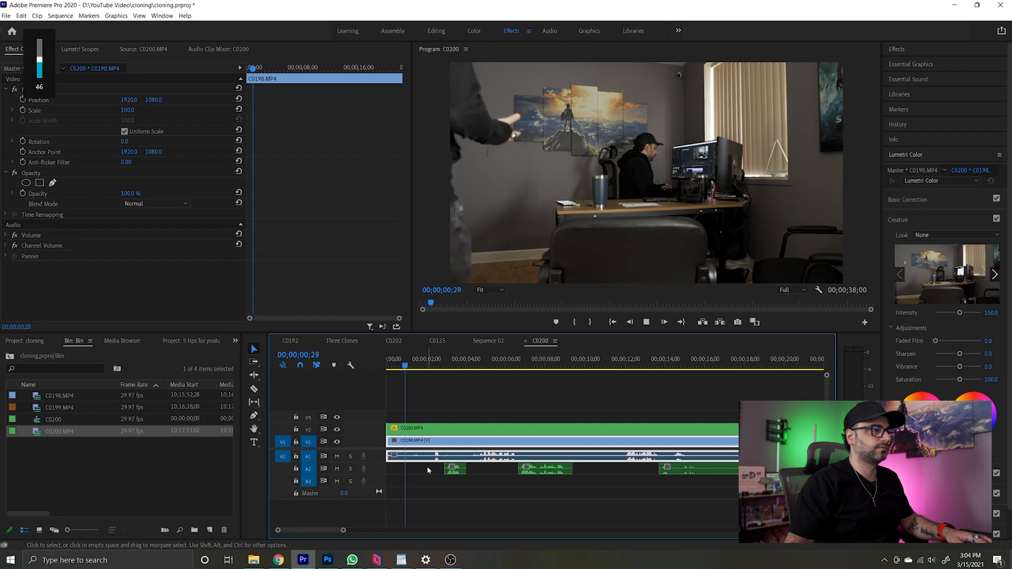
pyautogui.click(445, 363)
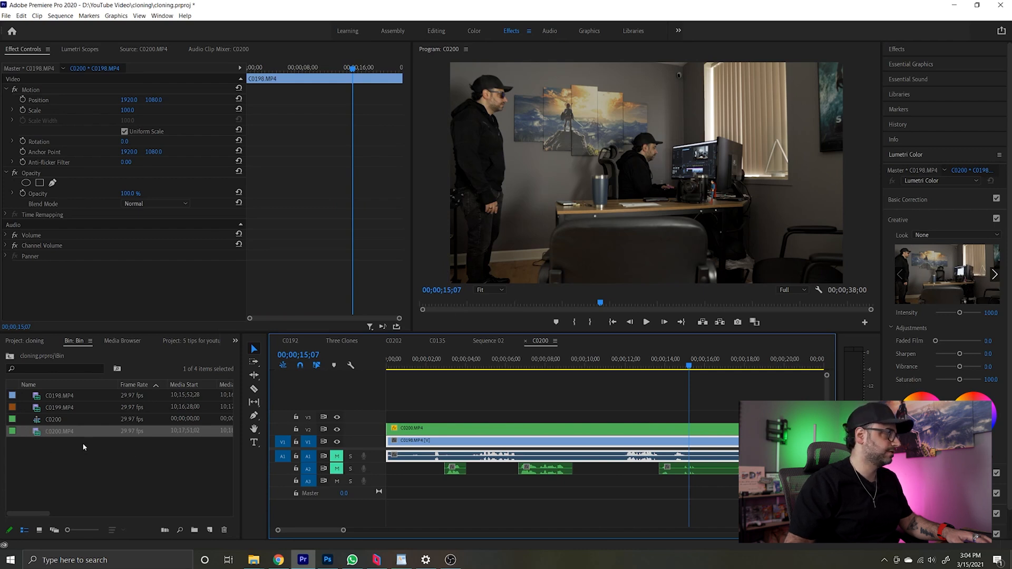
# Load C0199.MP4 and drop it on V4/A4 as the top layer, then move the playhead earlier
pyautogui.doubleClick(58, 407)
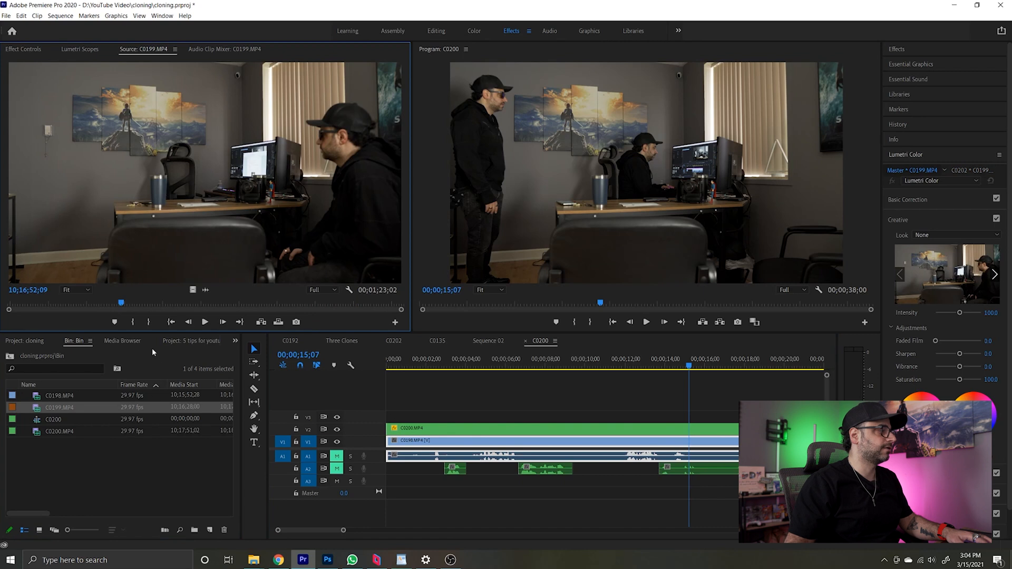
pyautogui.moveTo(121, 303); pyautogui.dragTo(21, 303)
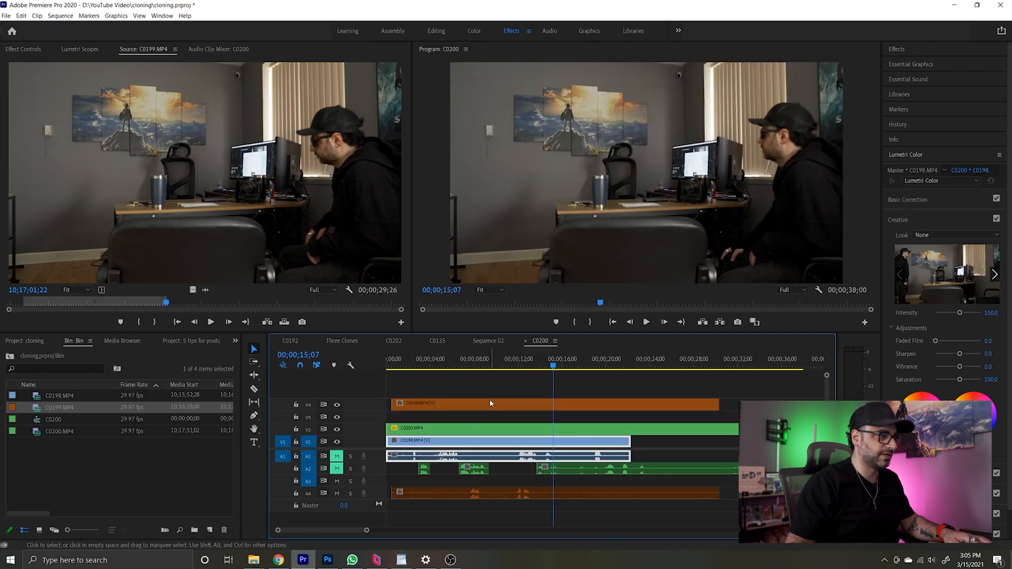
pyautogui.click(454, 365)
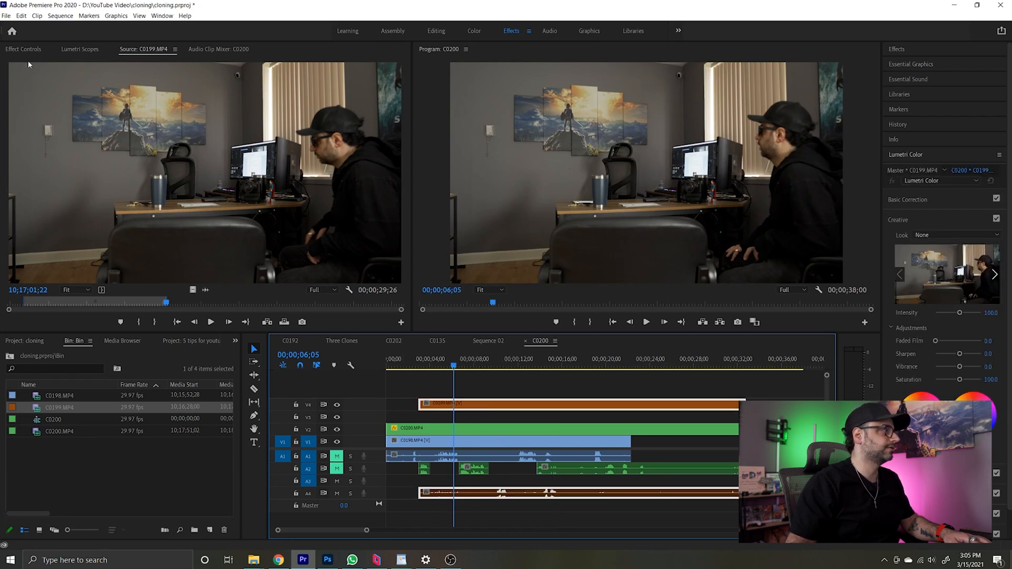
# Start a pen opacity mask on C0199's right side and jump ahead to see three clones together
pyautogui.click(23, 49)
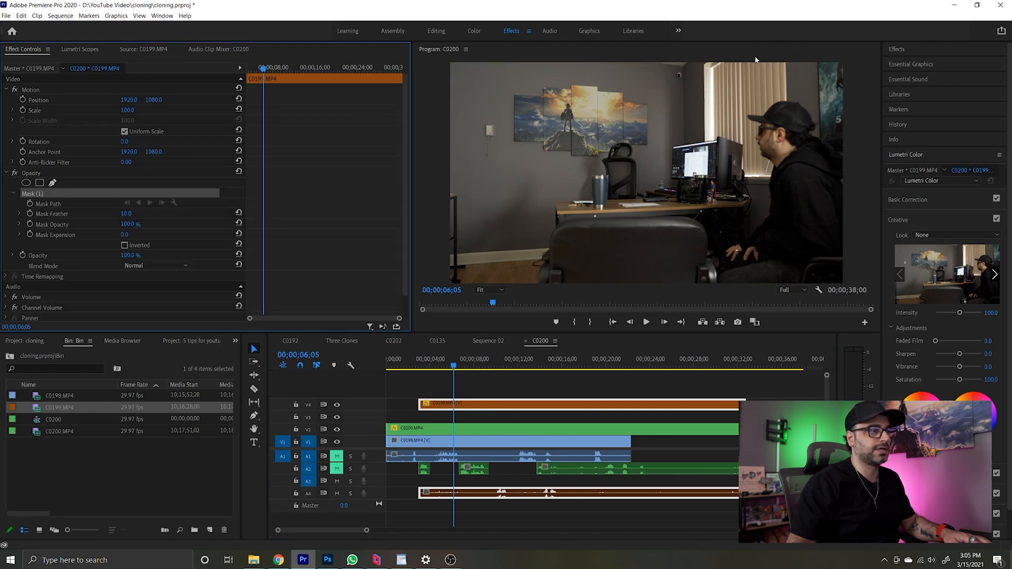
pyautogui.click(488, 290)
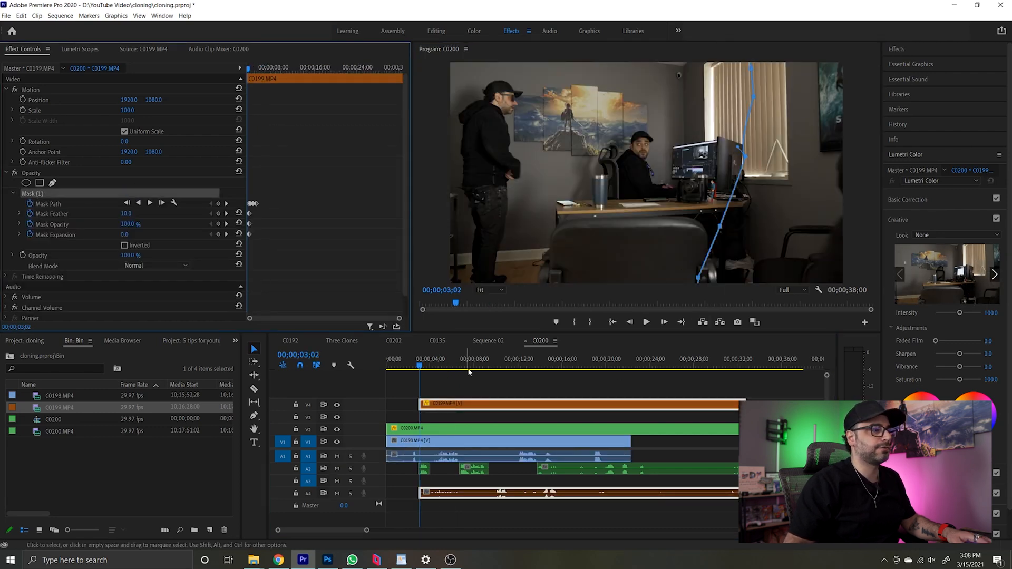
pyautogui.click(496, 366)
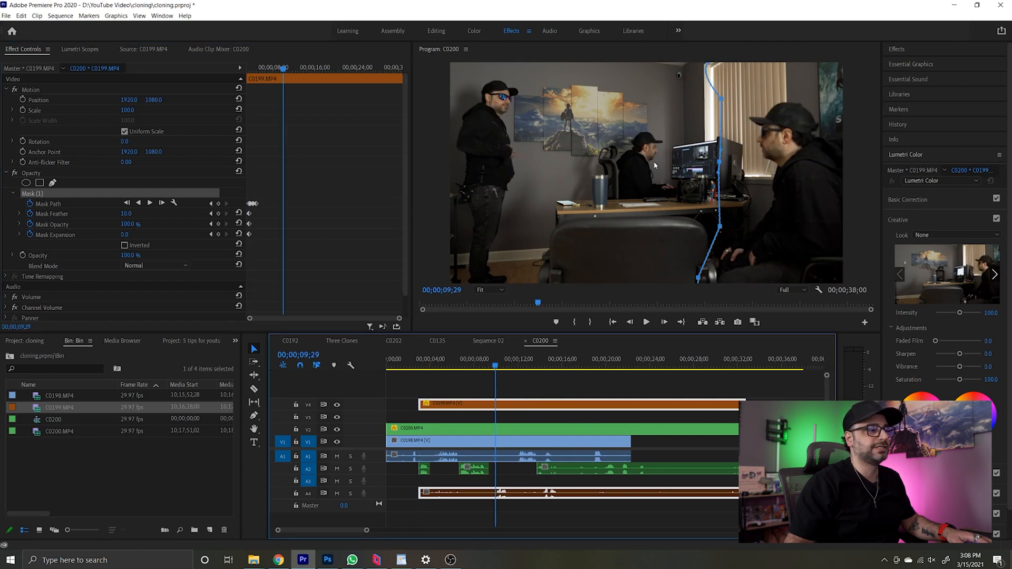
pyautogui.moveTo(567, 421)
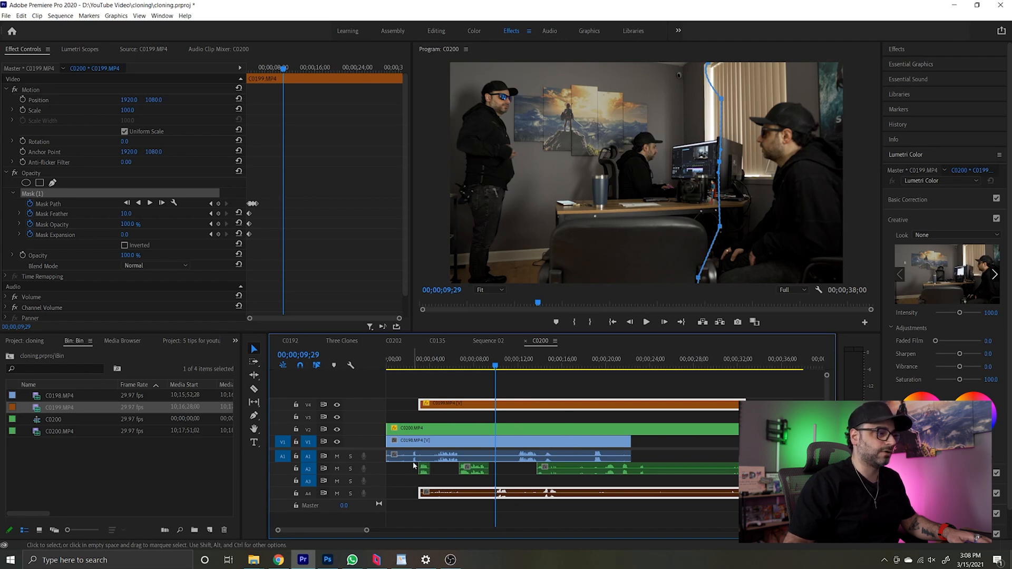
pyautogui.moveTo(552, 451)
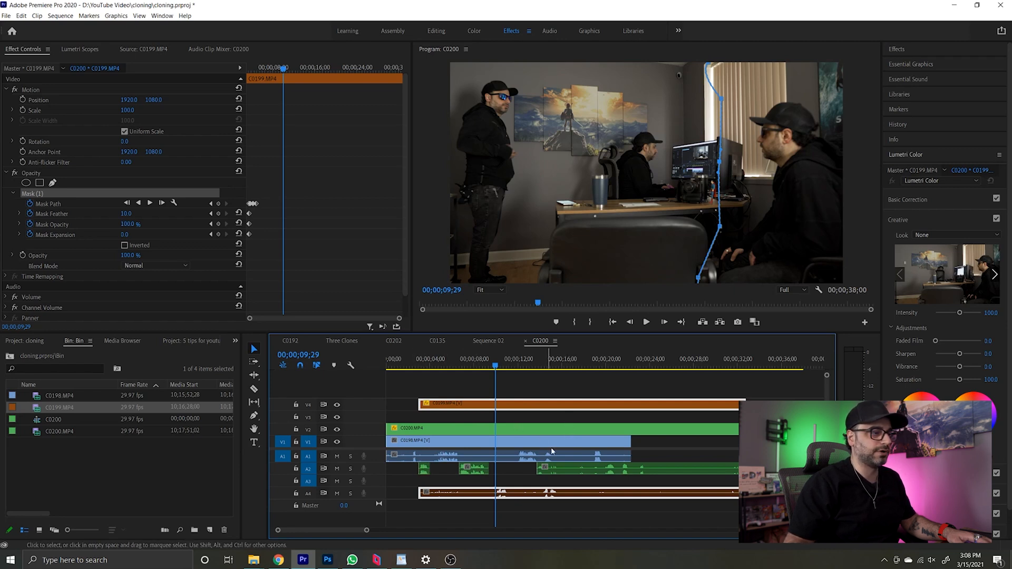